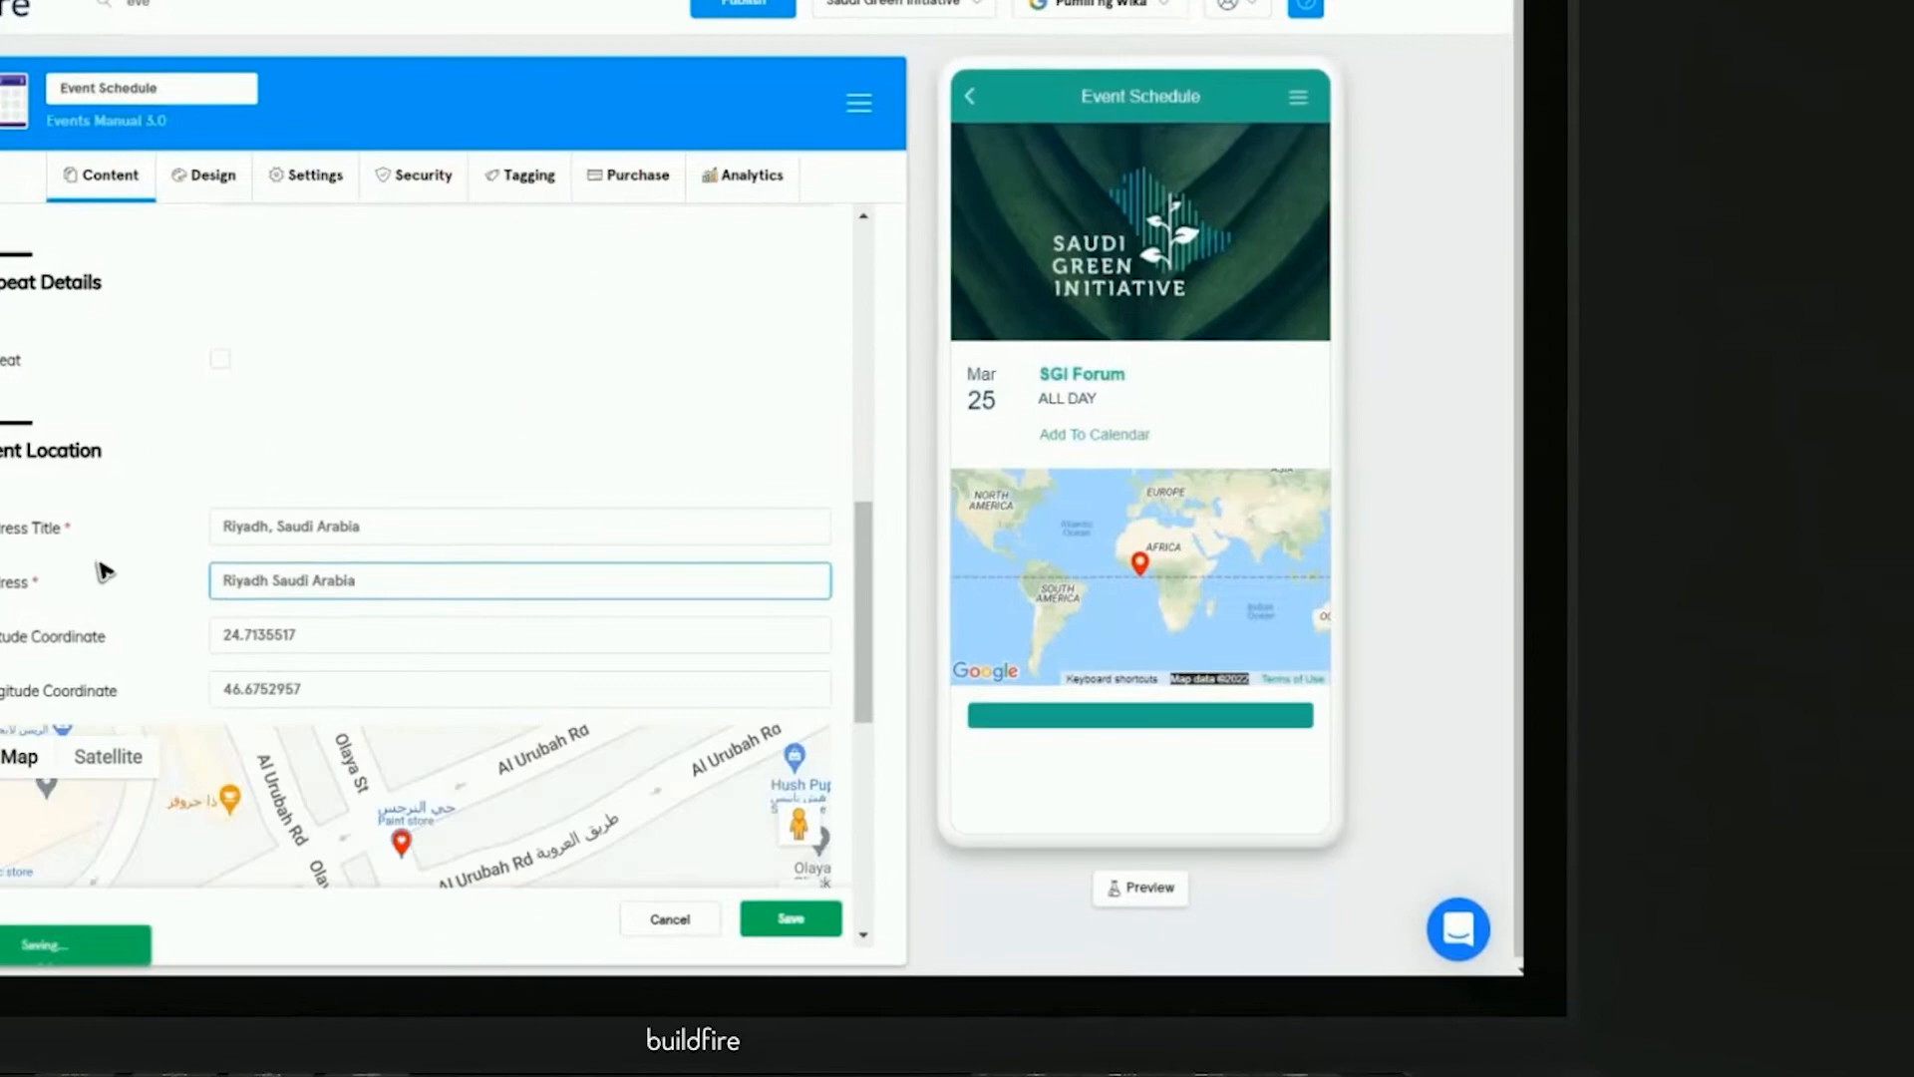
# - Save the event location, then search existing features for 'Supervisor Log'
pyautogui.click(789, 919)
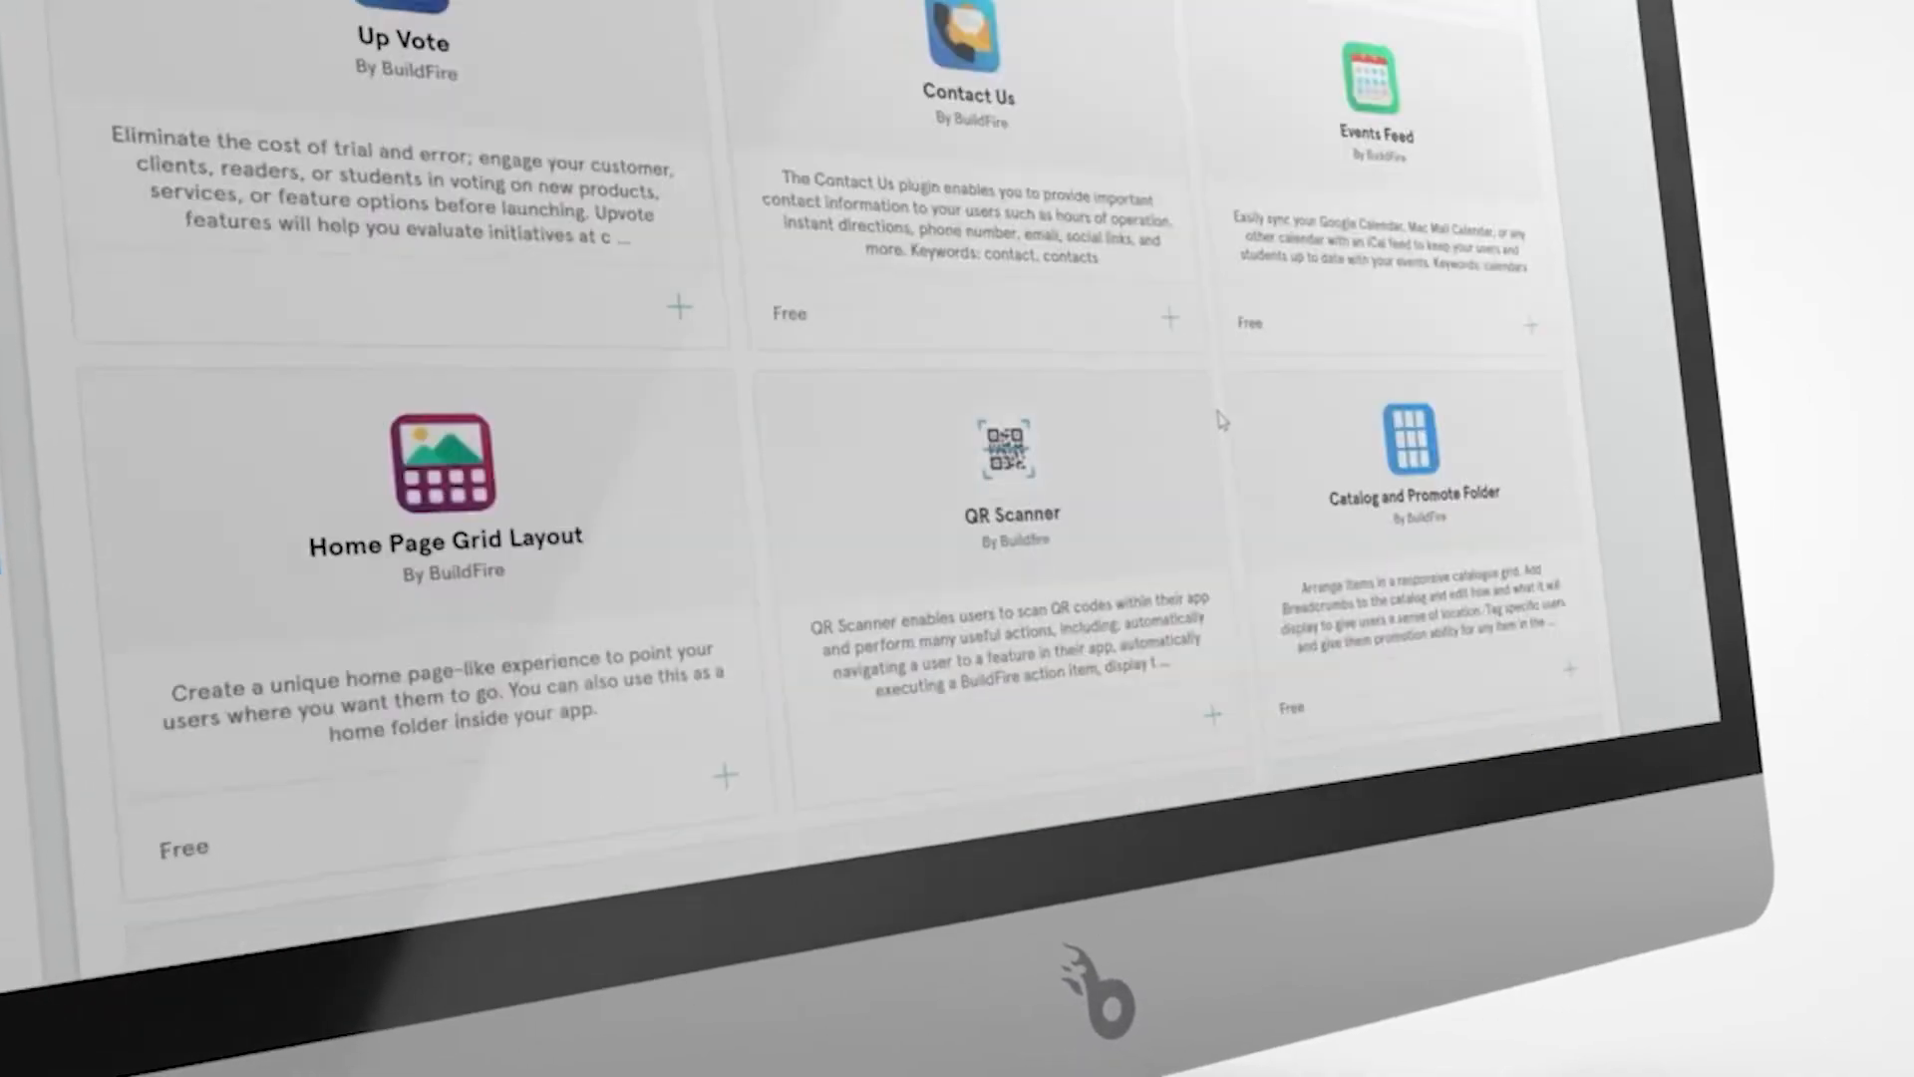
pyautogui.scroll(-3)
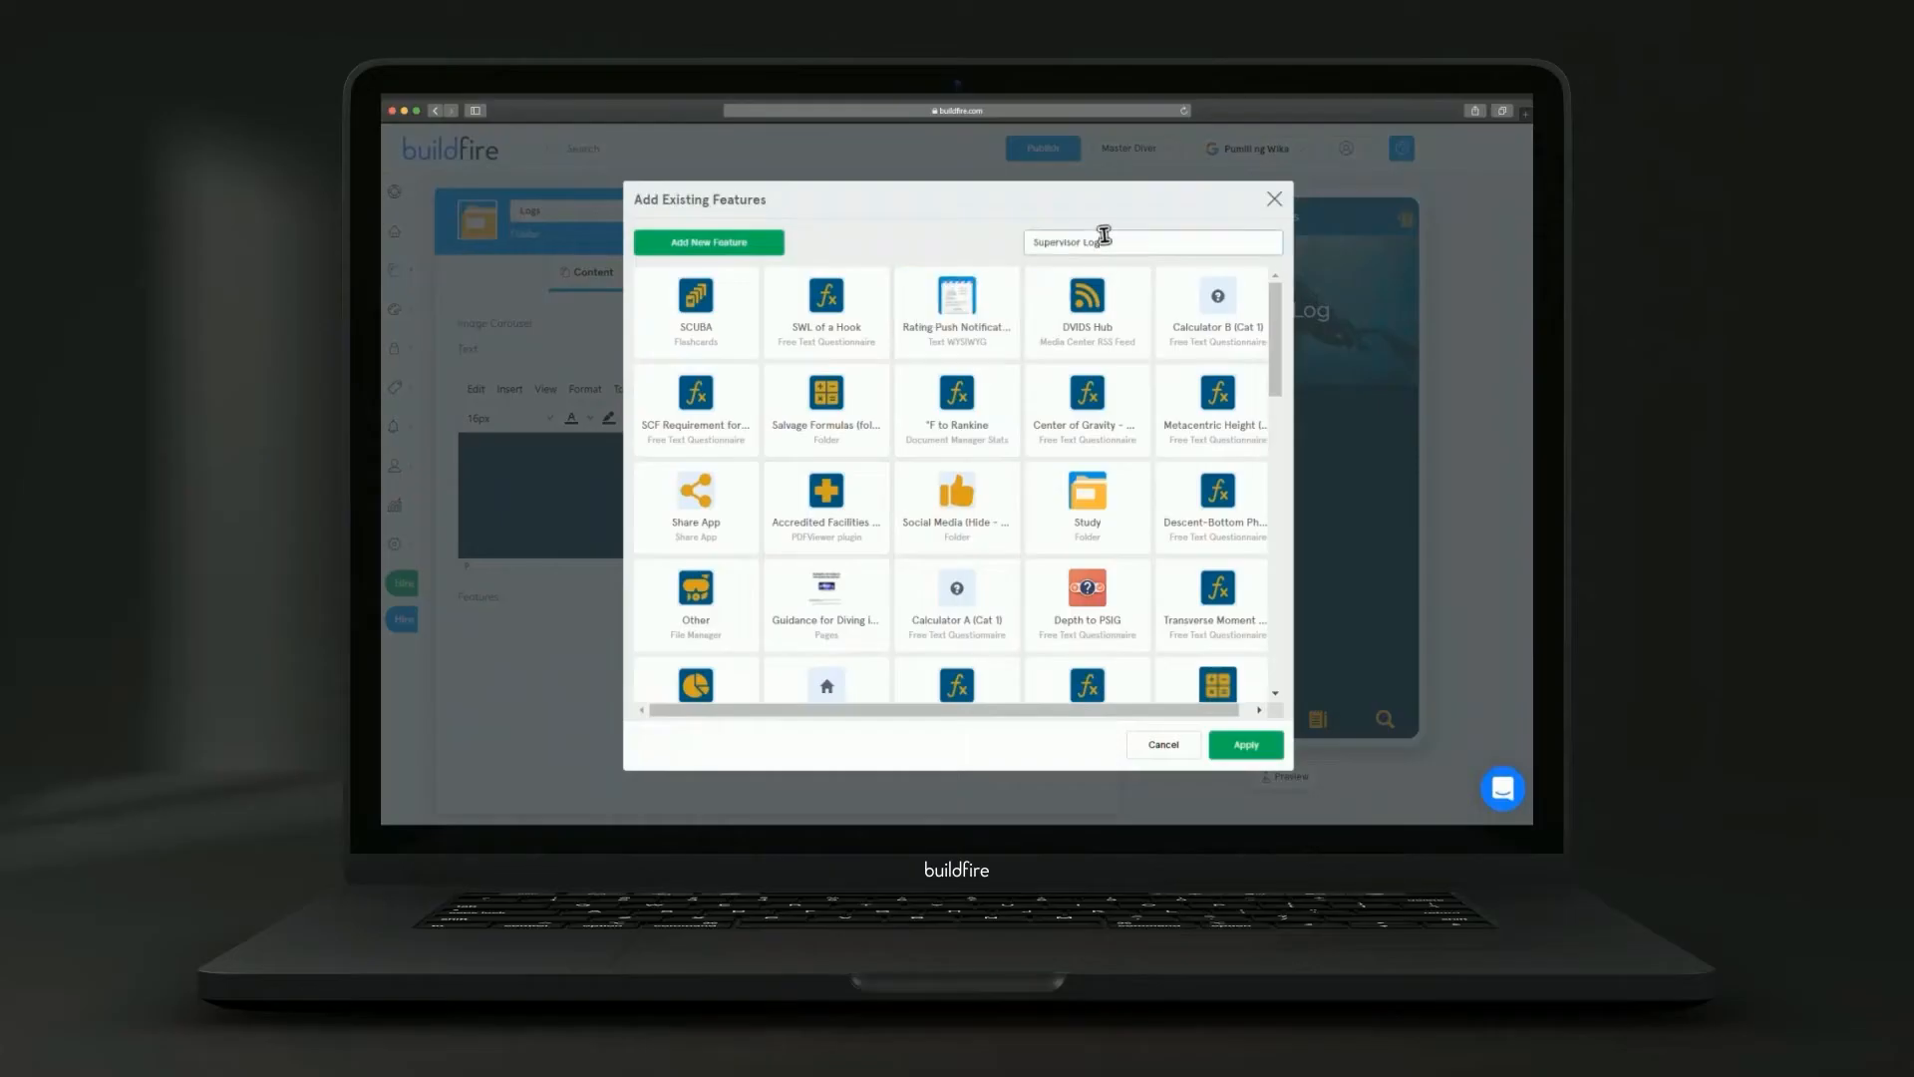
pyautogui.write('Supervisor Log')
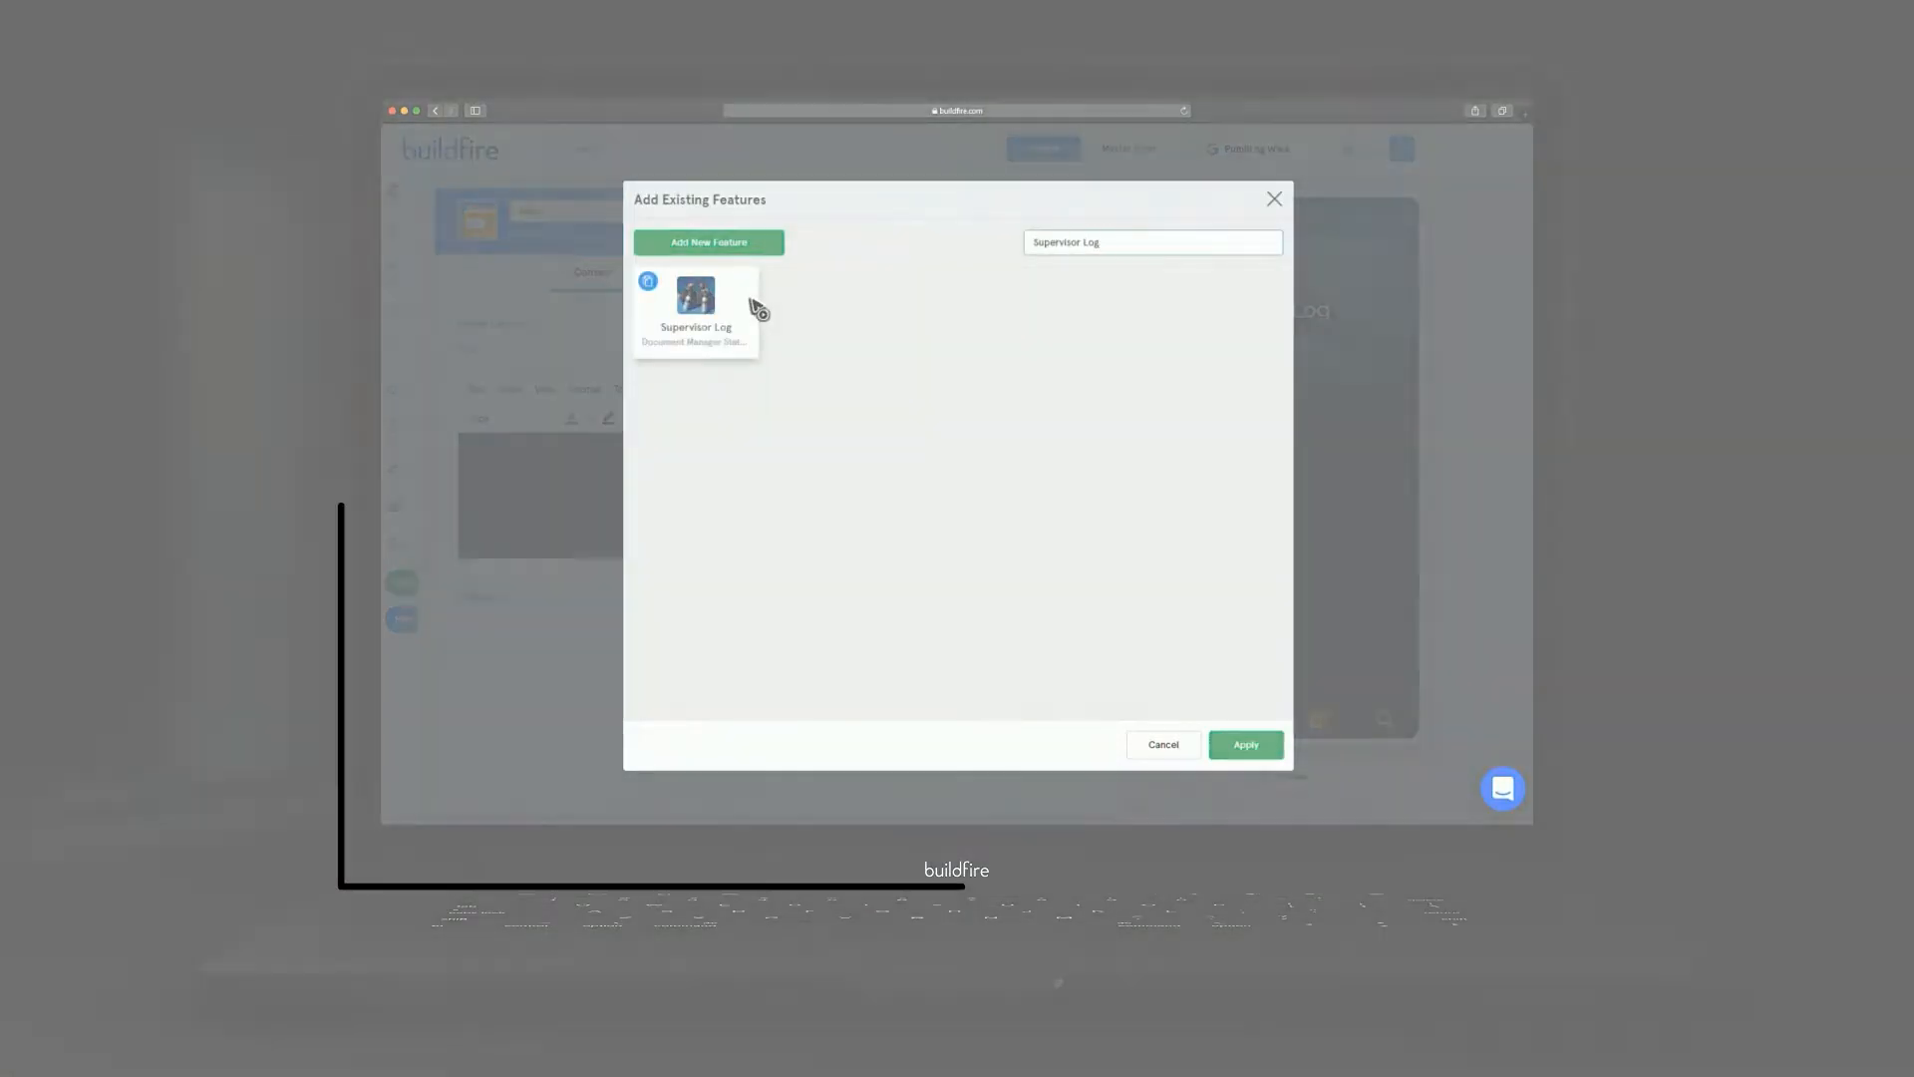